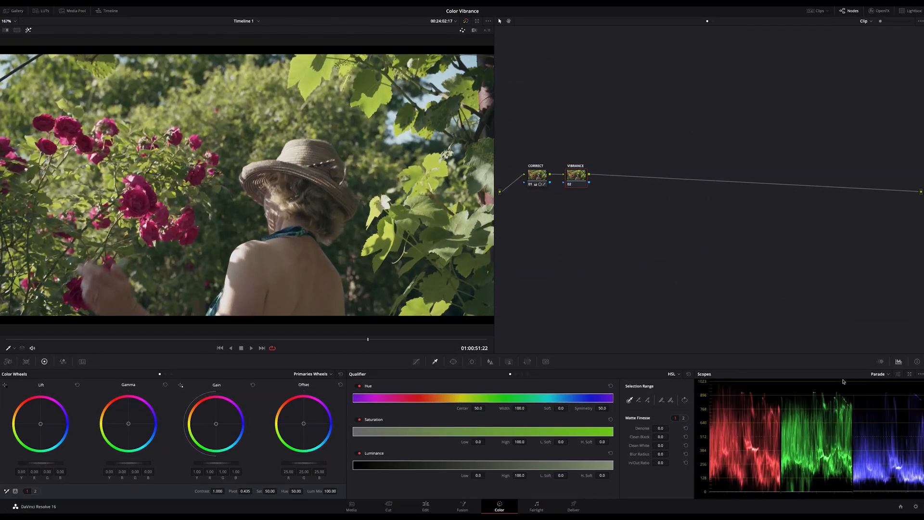
mouse_move(576, 296)
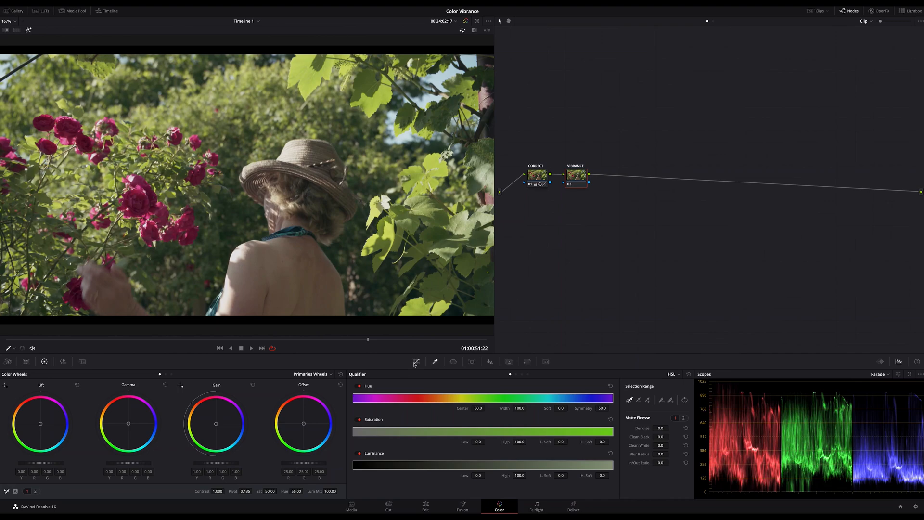
Step: Preview the Sat vs Sat curve, return to the qualifier, and switch scopes to Vectorscope
left_click(417, 361)
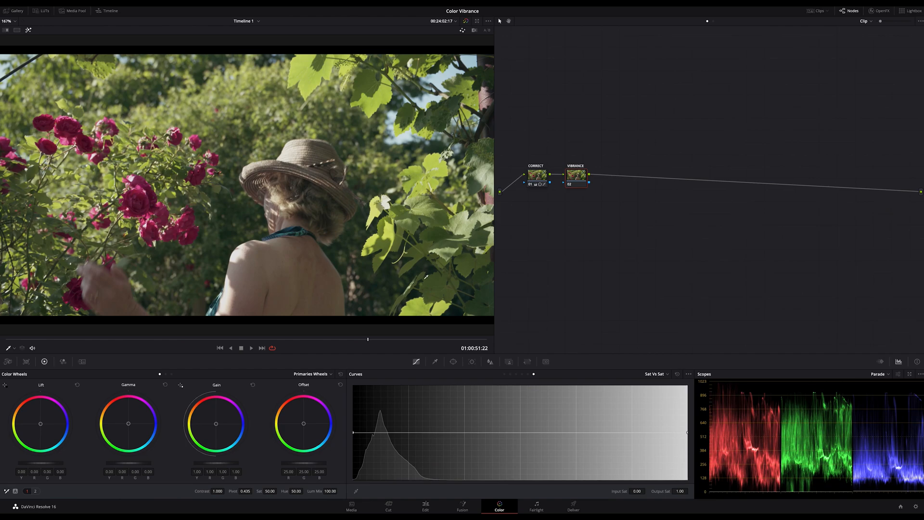
mouse_move(524, 288)
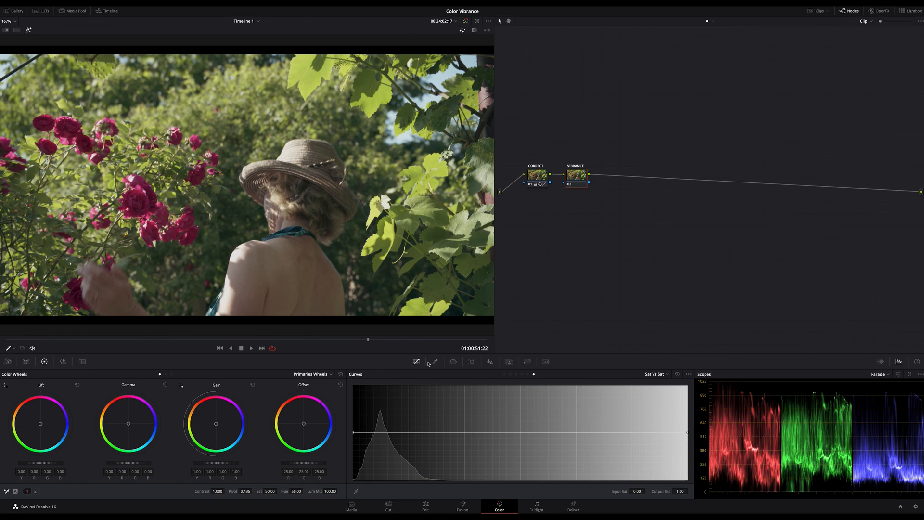
left_click(435, 362)
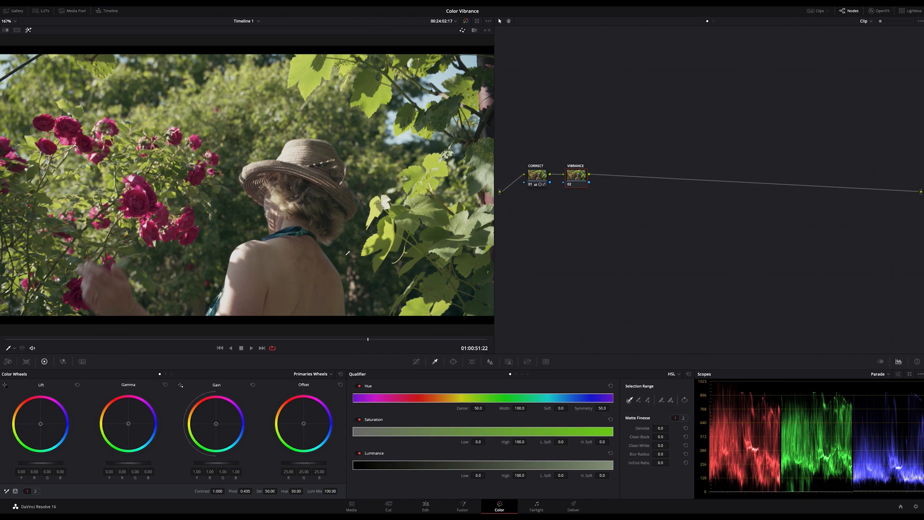
mouse_move(238, 229)
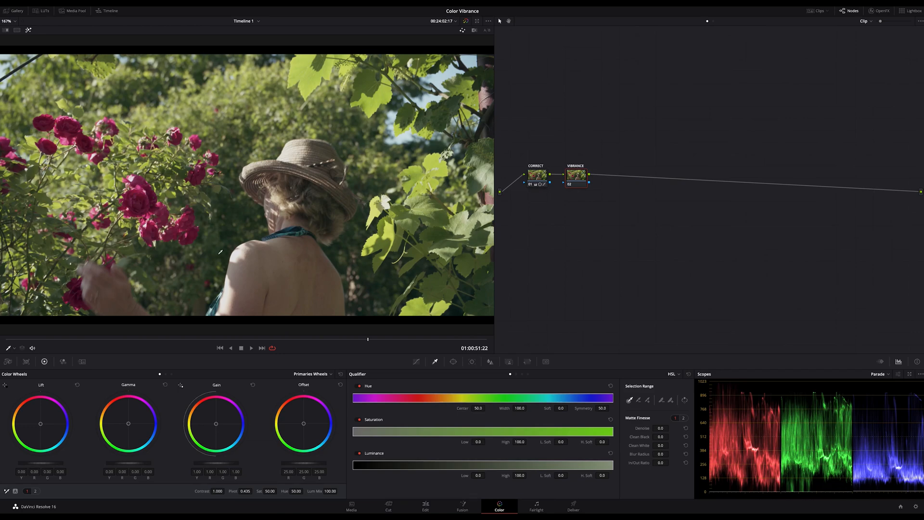
mouse_move(233, 231)
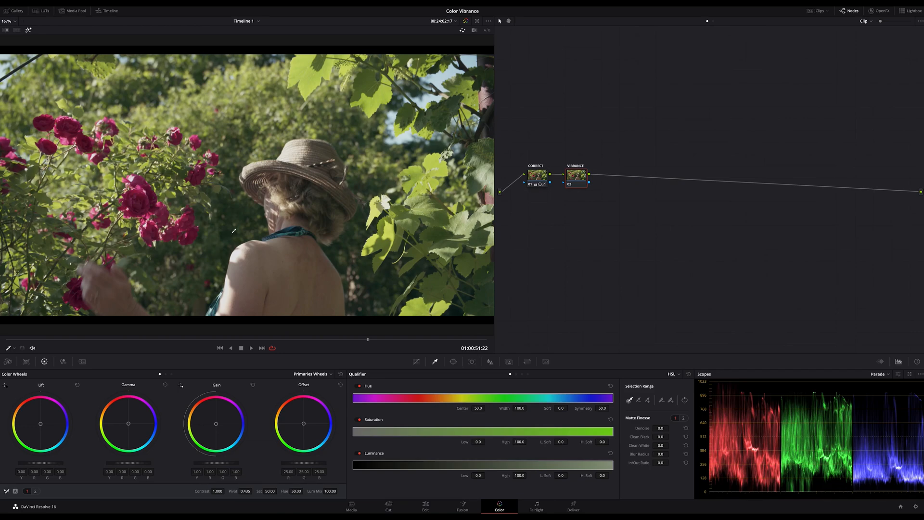
mouse_move(391, 222)
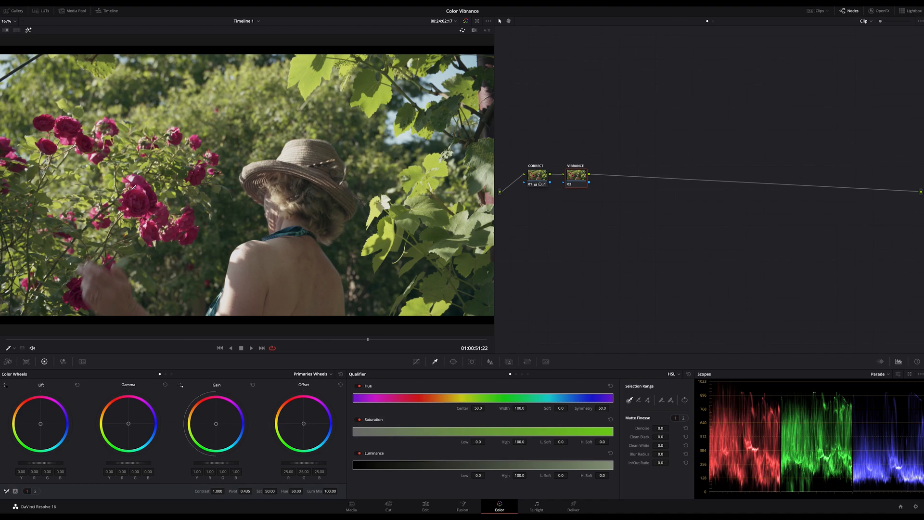
mouse_move(362, 292)
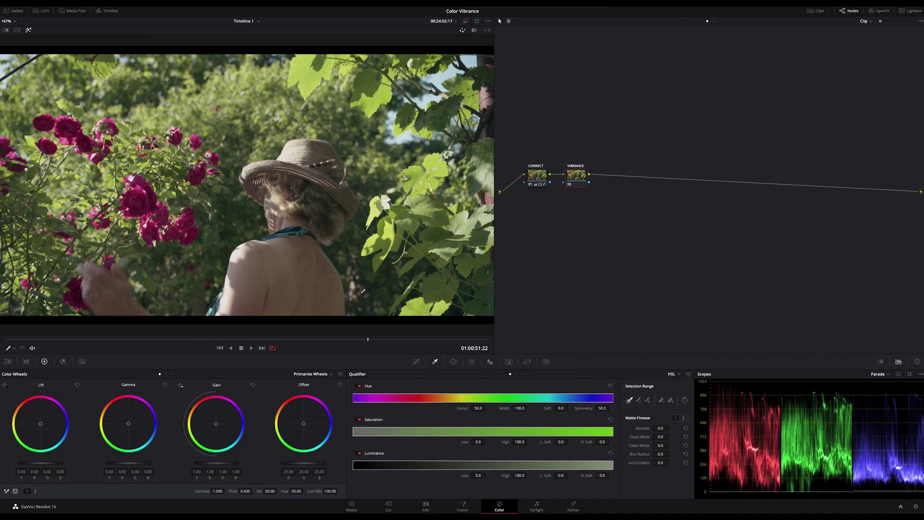
mouse_move(585, 262)
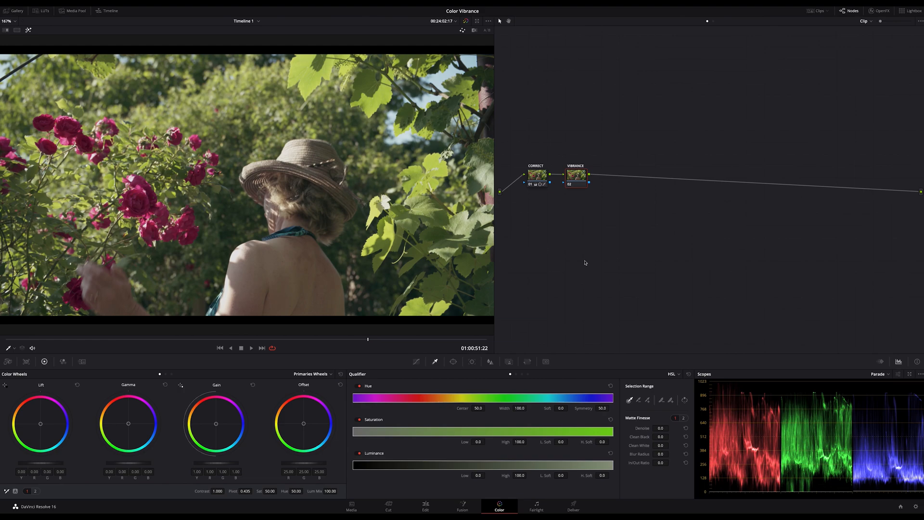
mouse_move(653, 310)
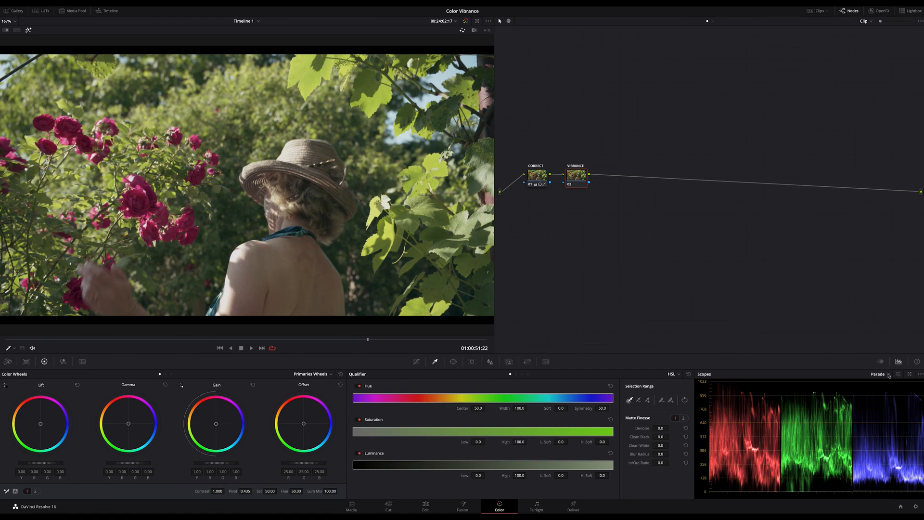
left_click(880, 375)
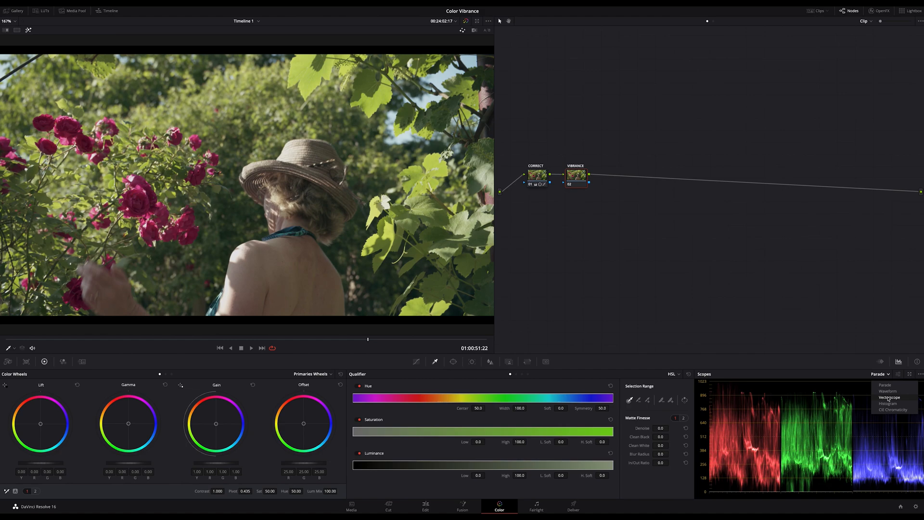
left_click(889, 397)
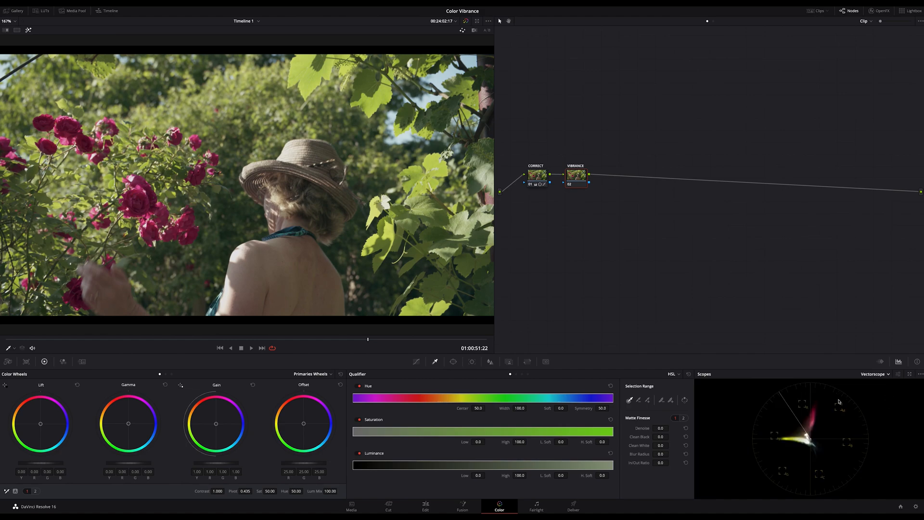
mouse_move(823, 465)
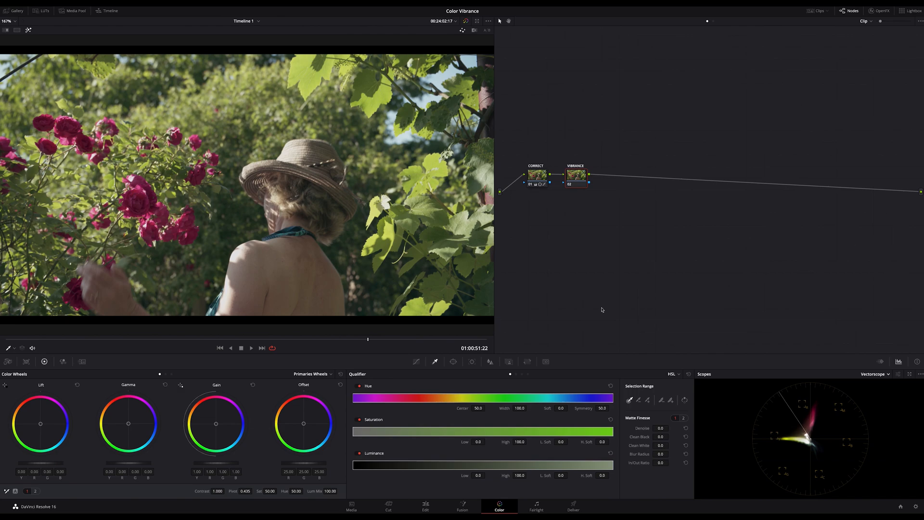
mouse_move(609, 291)
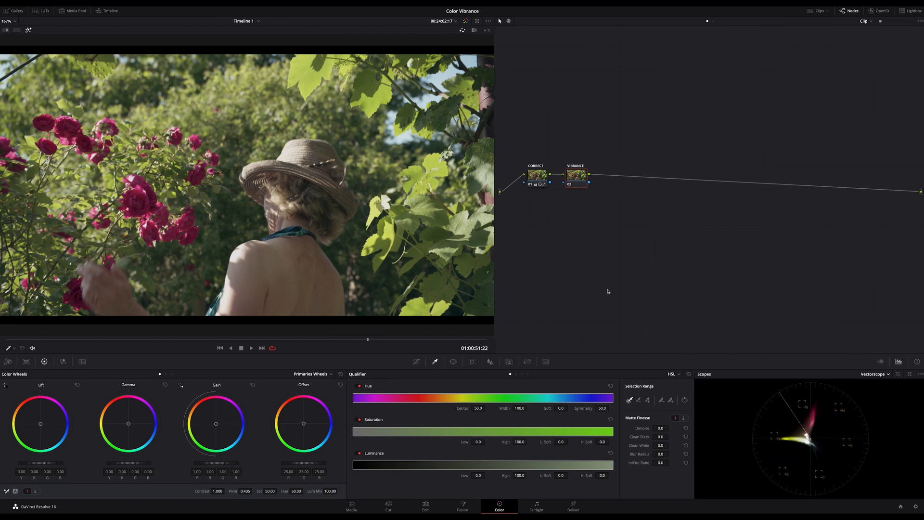
mouse_move(569, 335)
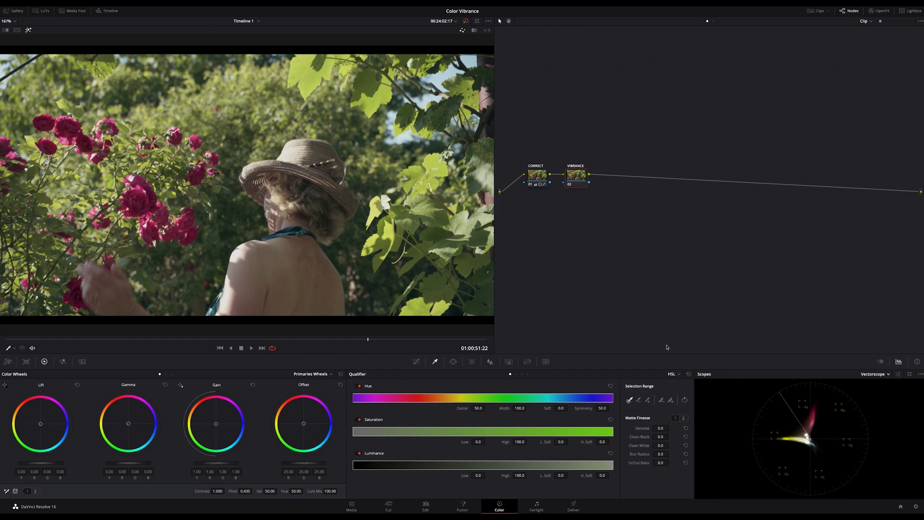
mouse_move(531, 325)
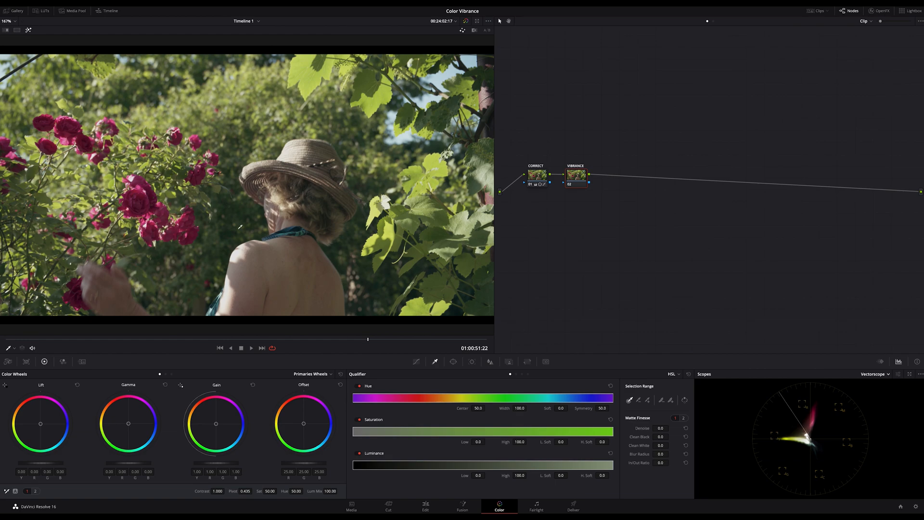
mouse_move(241, 161)
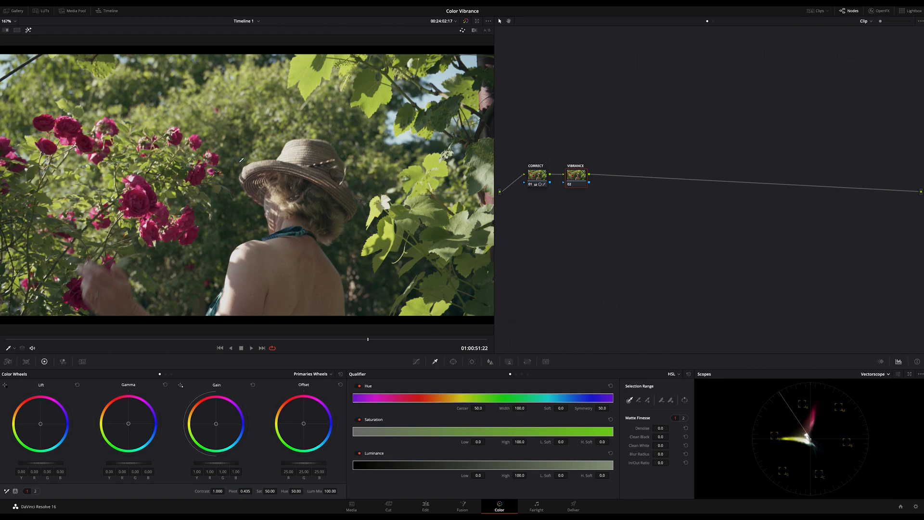
mouse_move(363, 277)
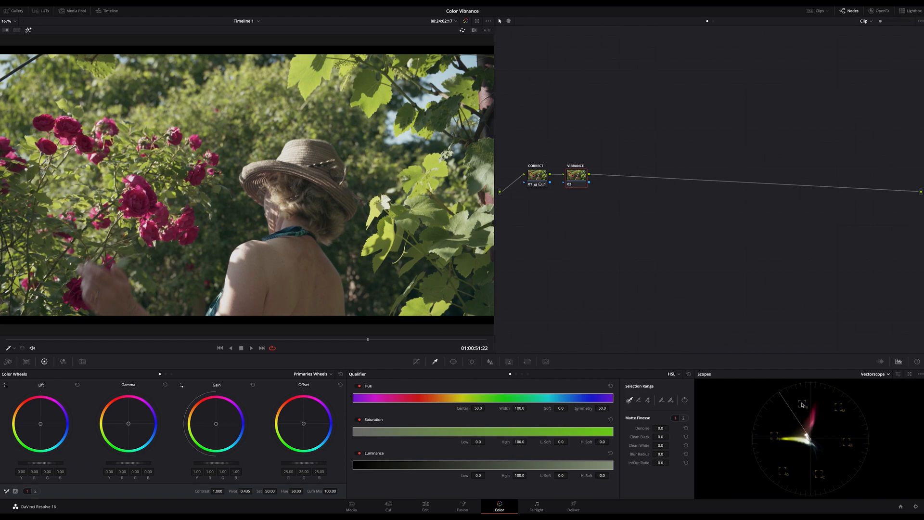
mouse_move(601, 287)
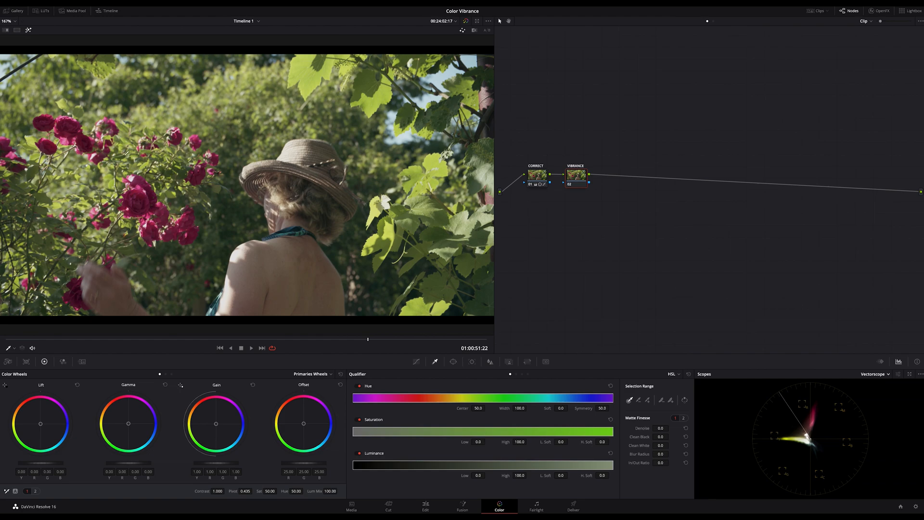
mouse_move(571, 297)
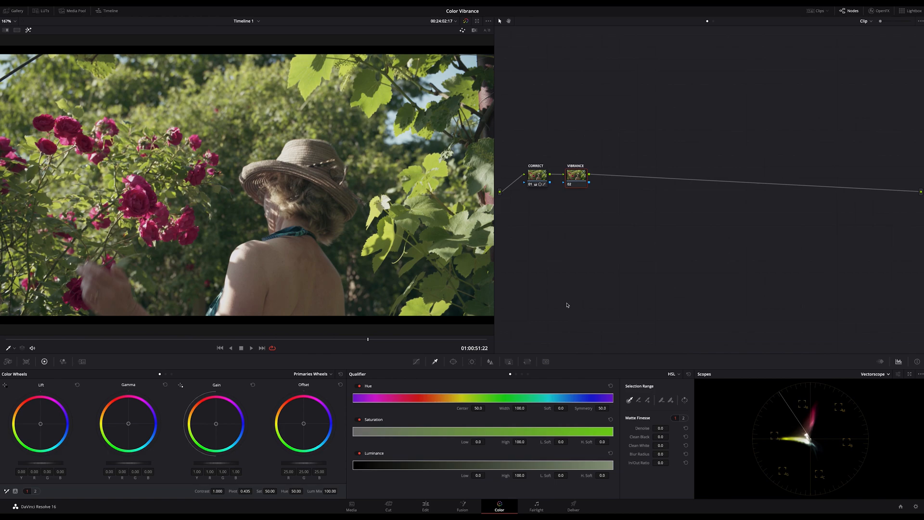
mouse_move(404, 362)
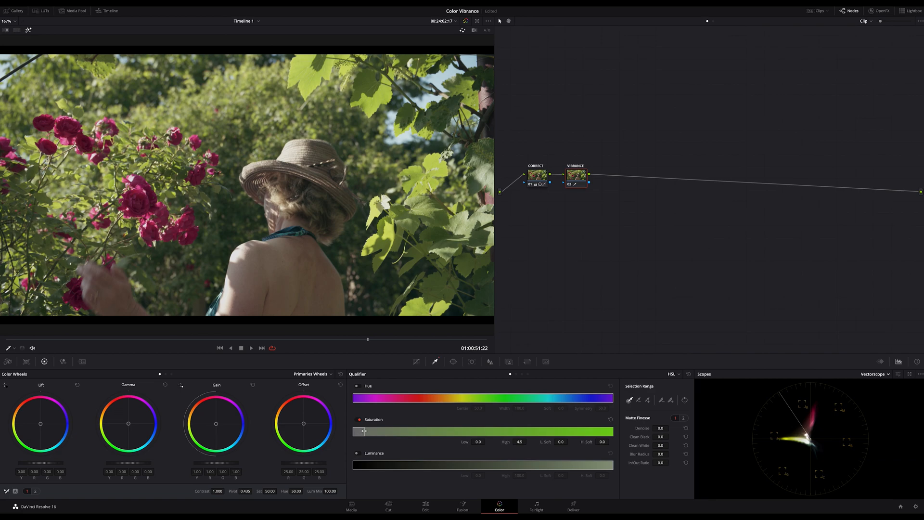
Step: Narrow the Saturation qualifier's High range to isolate low-saturation pixels, then select the VIBRANCE node
left_click_drag(363, 431, 357, 431)
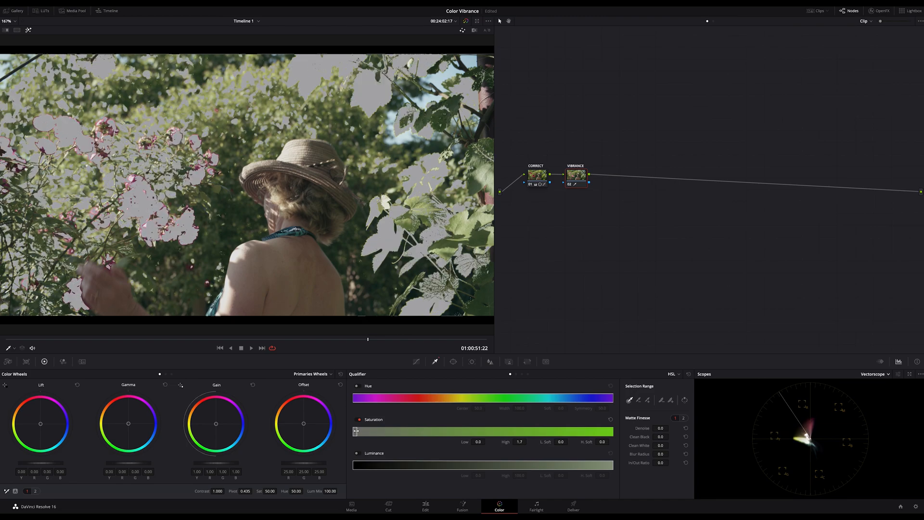
left_click_drag(355, 431, 358, 431)
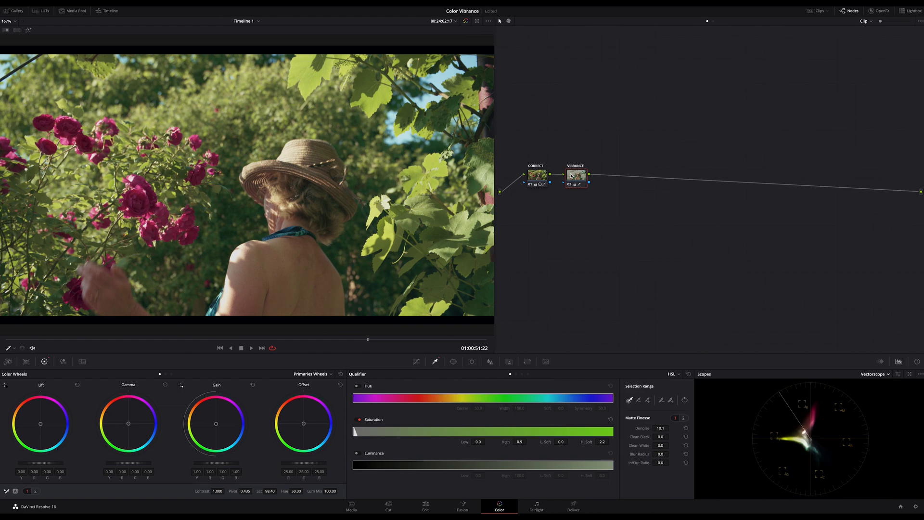
left_click(576, 175)
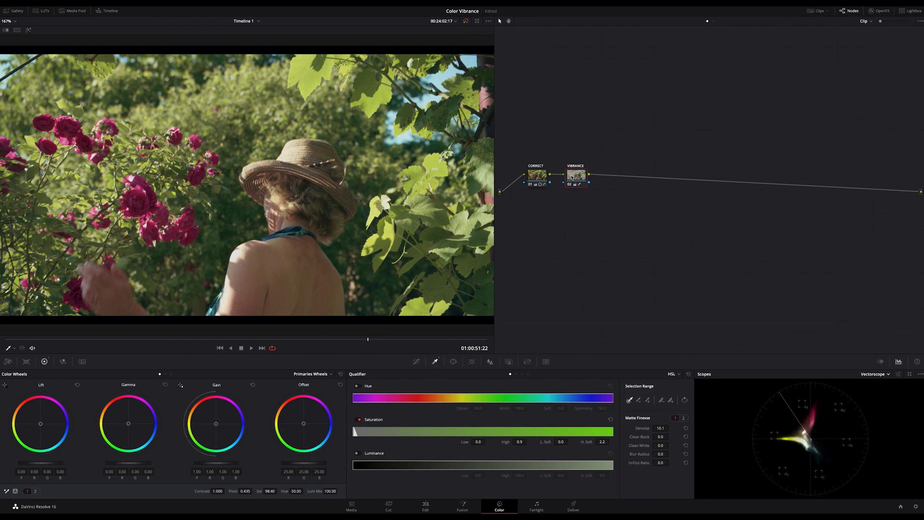
mouse_move(577, 175)
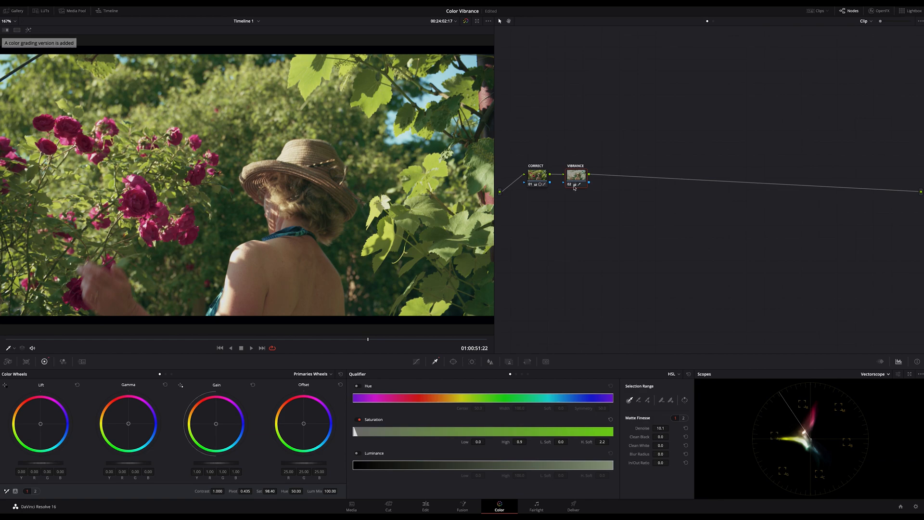
Step: Bring up the VIBRANCE node's context menu to reset its grade
right_click(575, 175)
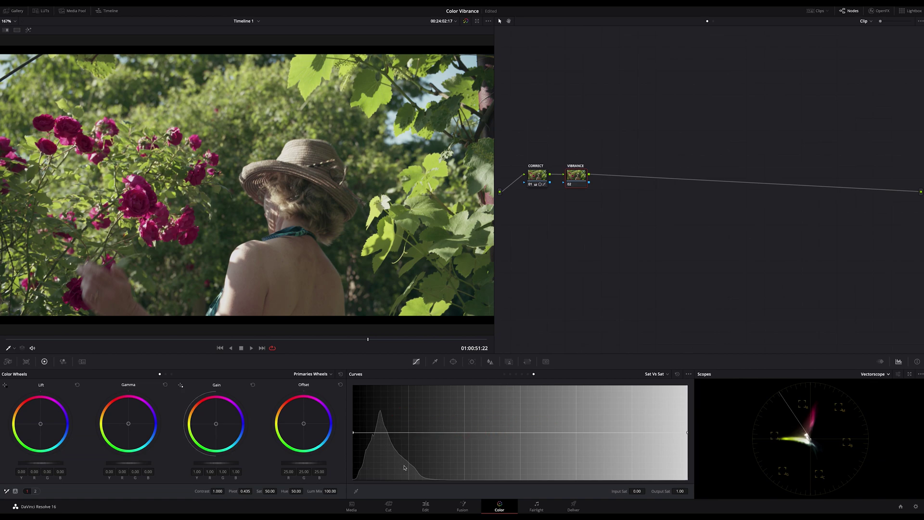
mouse_move(387, 473)
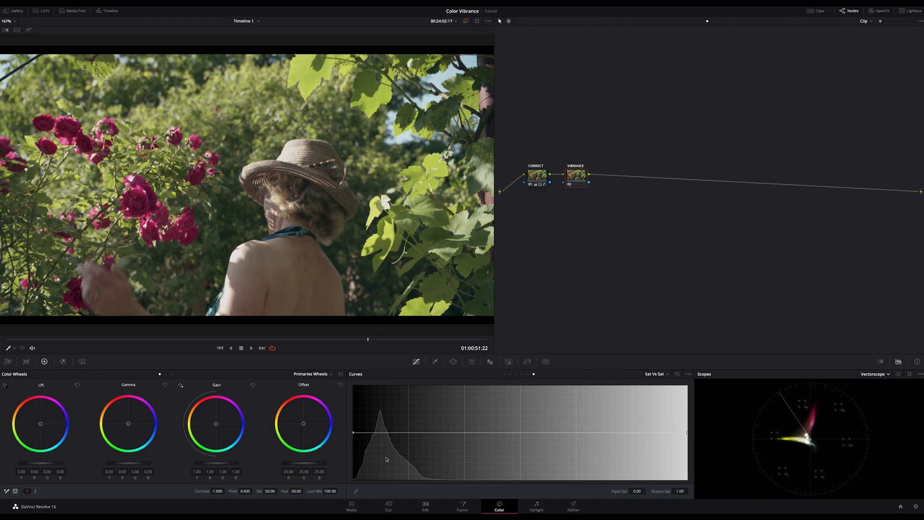
mouse_move(388, 429)
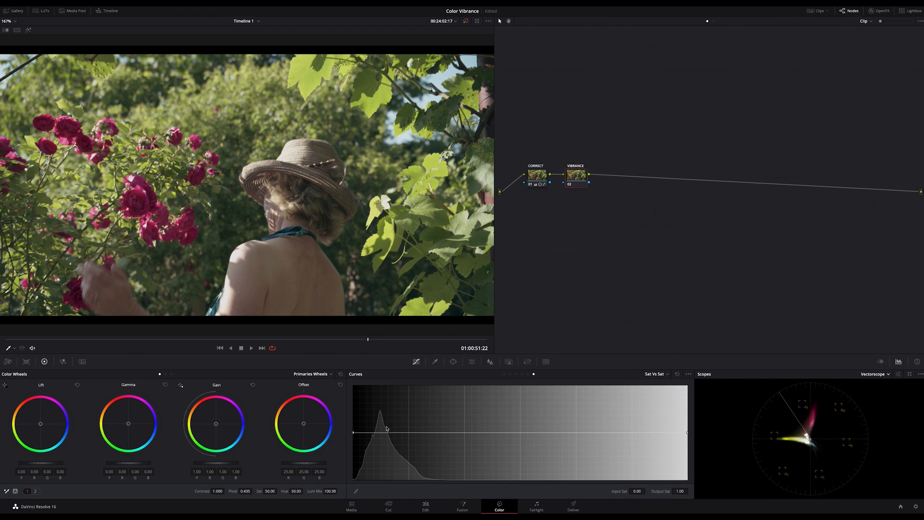
mouse_move(388, 458)
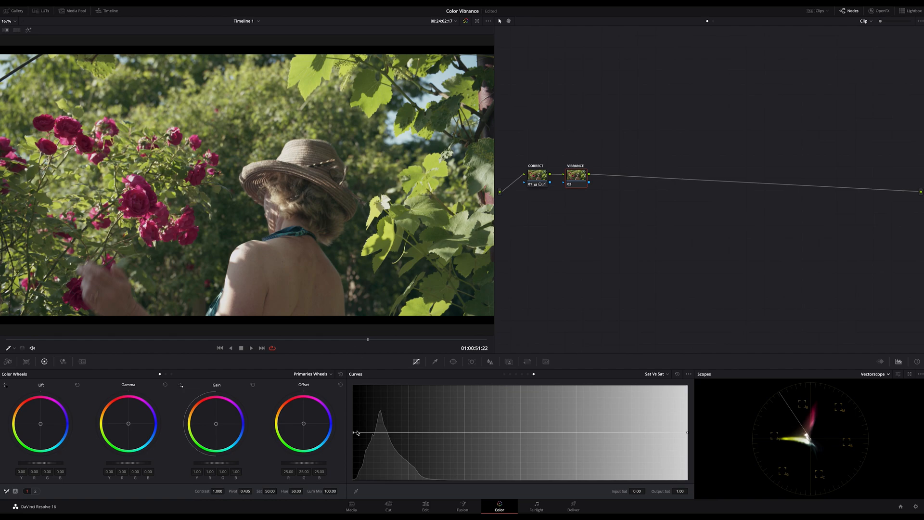
mouse_move(379, 391)
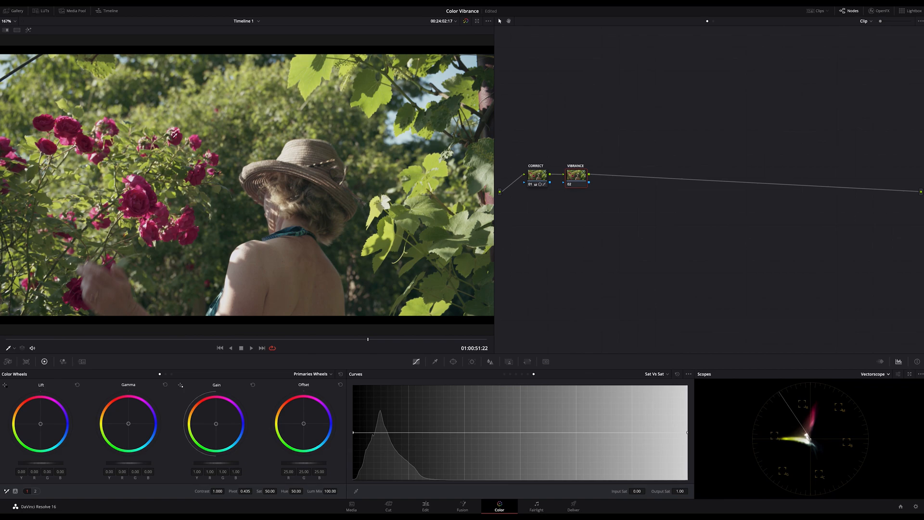
mouse_move(353, 348)
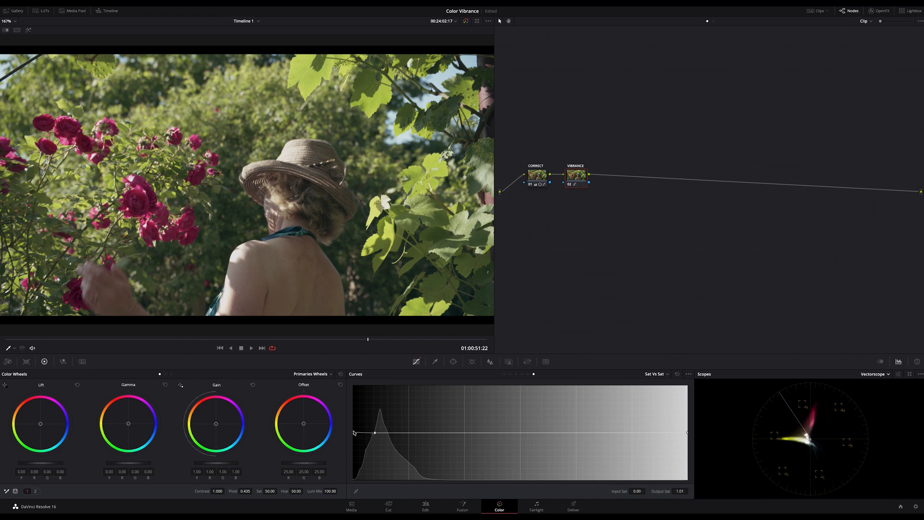
Step: Lift the low-saturation end of the Sat vs Sat curve, then toggle VIBRANCE off and on
left_click_drag(375, 433, 355, 387)
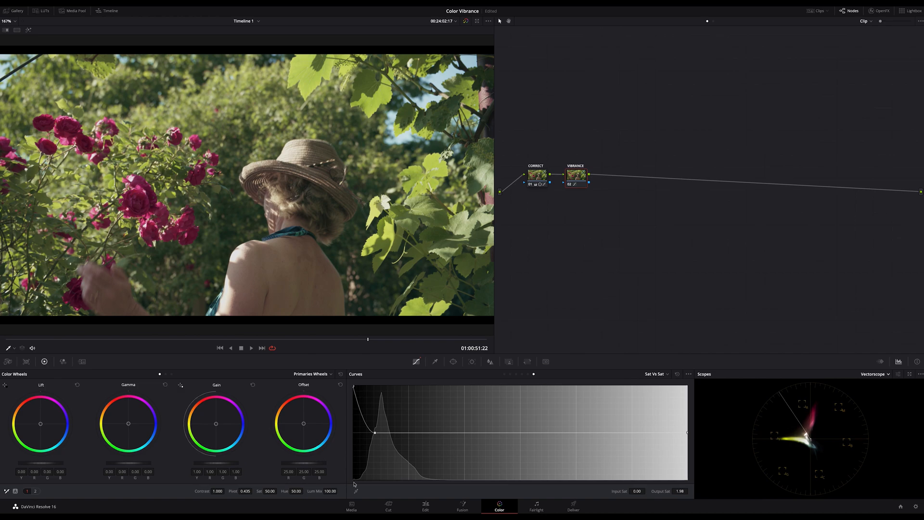
mouse_move(357, 494)
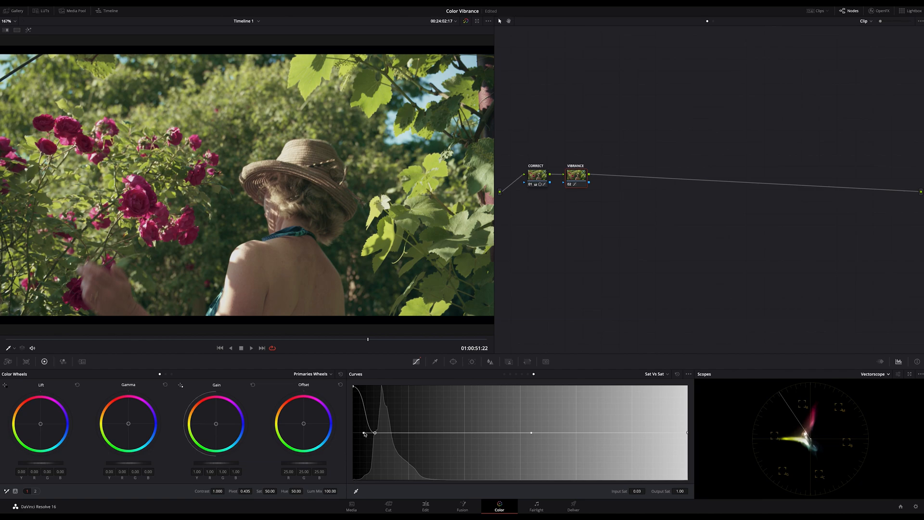
left_click_drag(374, 433, 381, 432)
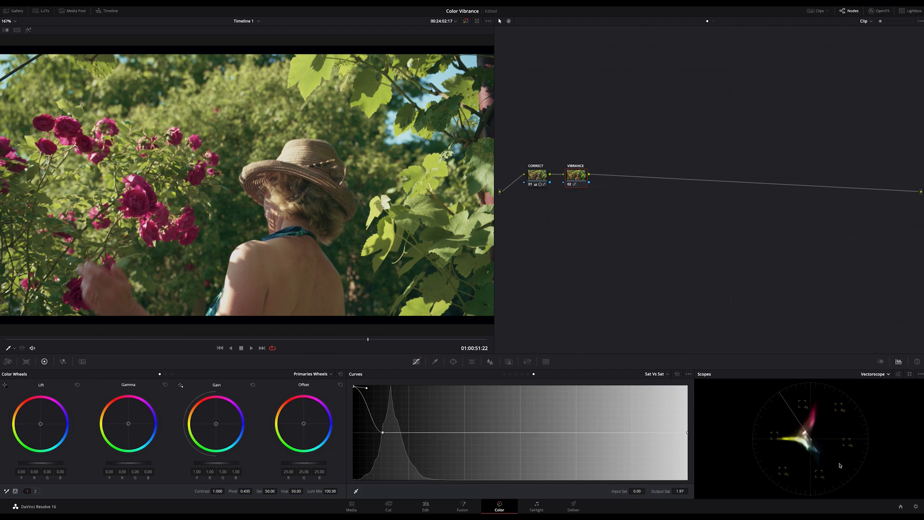
mouse_move(806, 432)
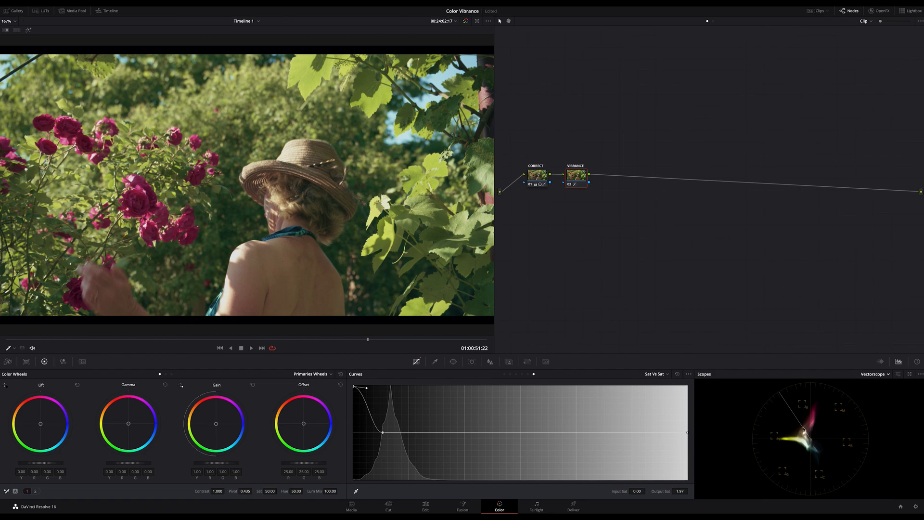
left_click(576, 175)
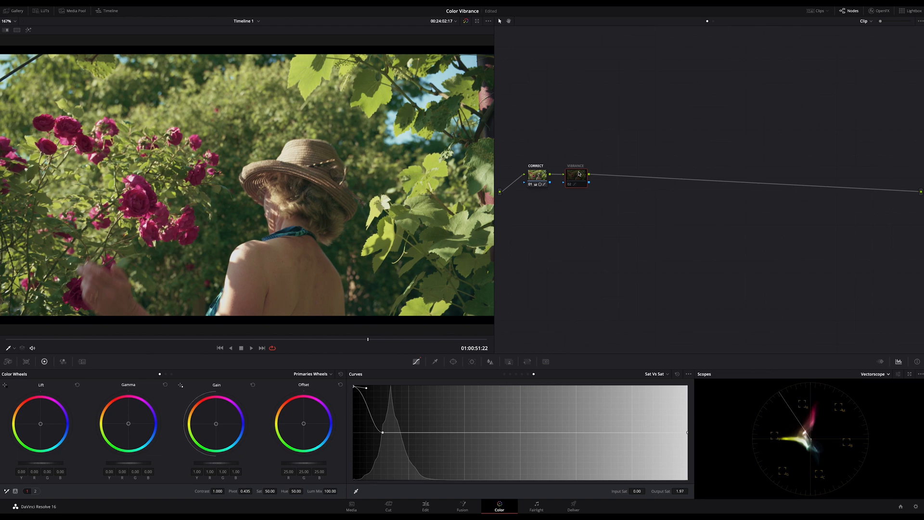
left_click(576, 175)
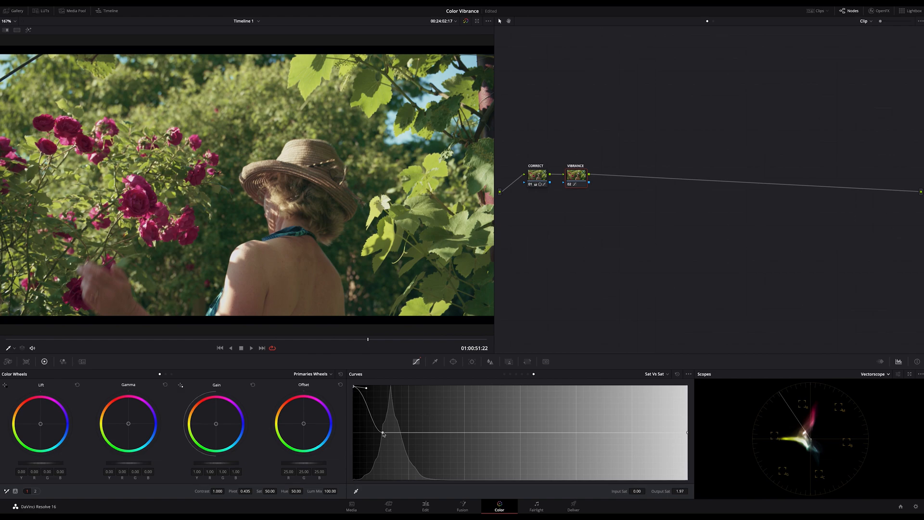
Step: Move the Sat vs Sat falloff point left so the boost tapers off, then select VIBRANCE
left_click_drag(383, 434, 378, 435)
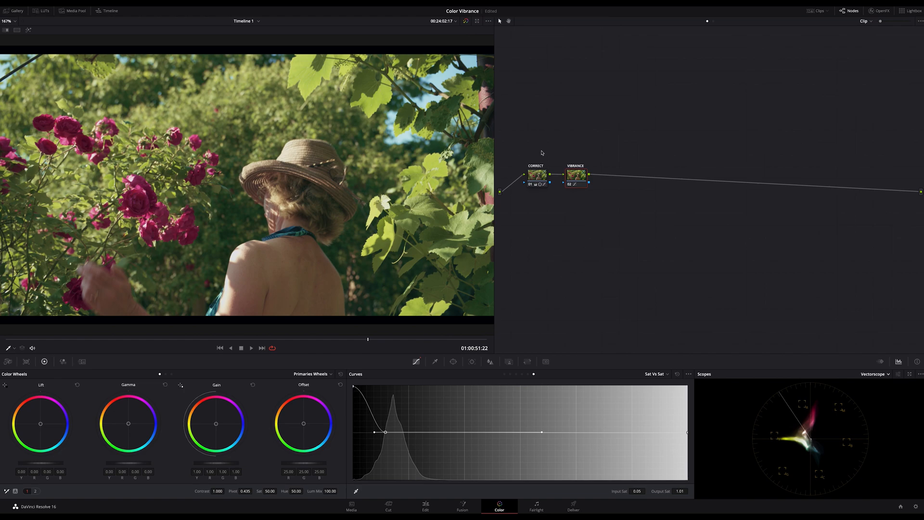
mouse_move(606, 219)
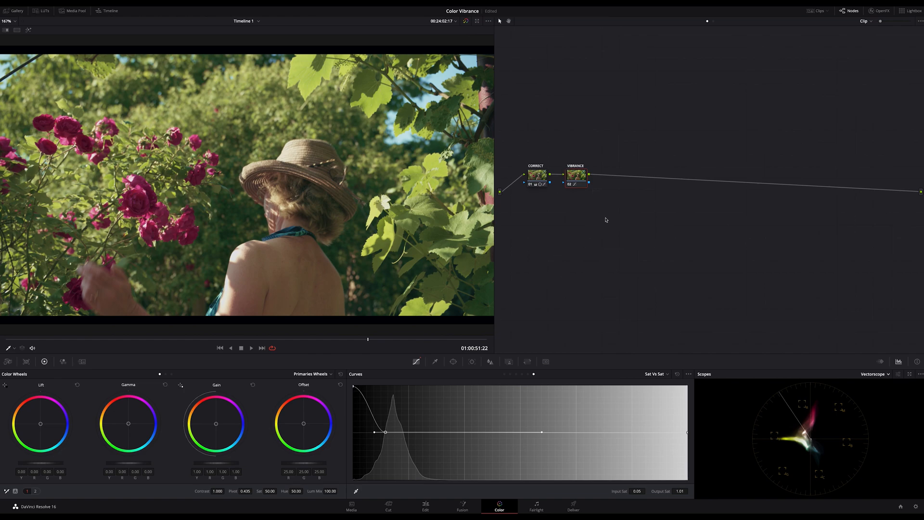
mouse_move(607, 280)
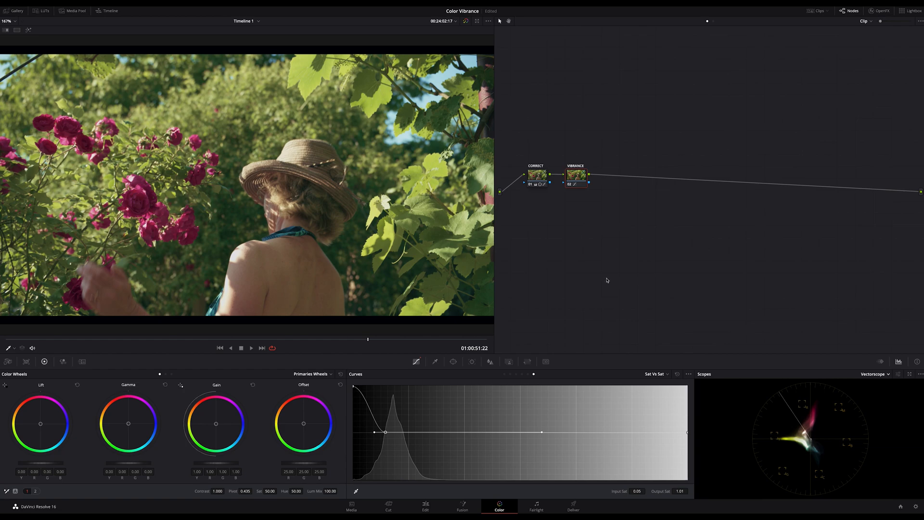
mouse_move(590, 281)
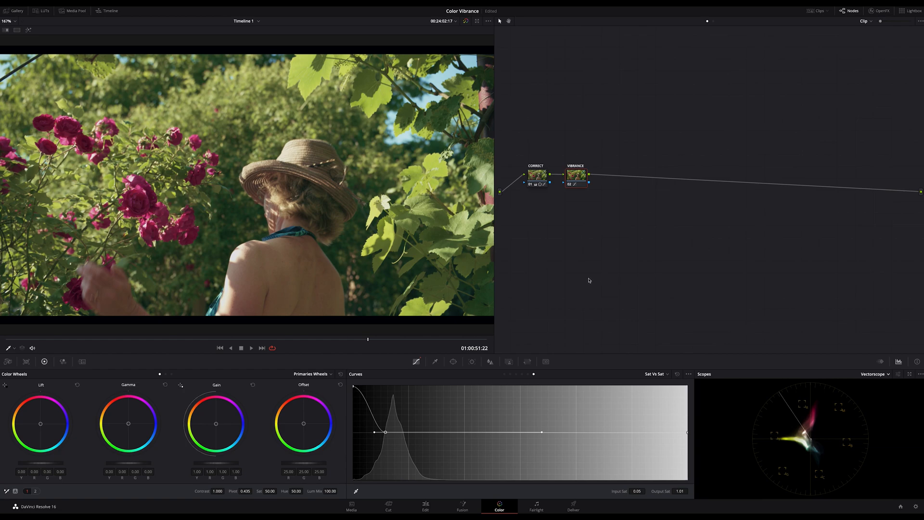
mouse_move(586, 280)
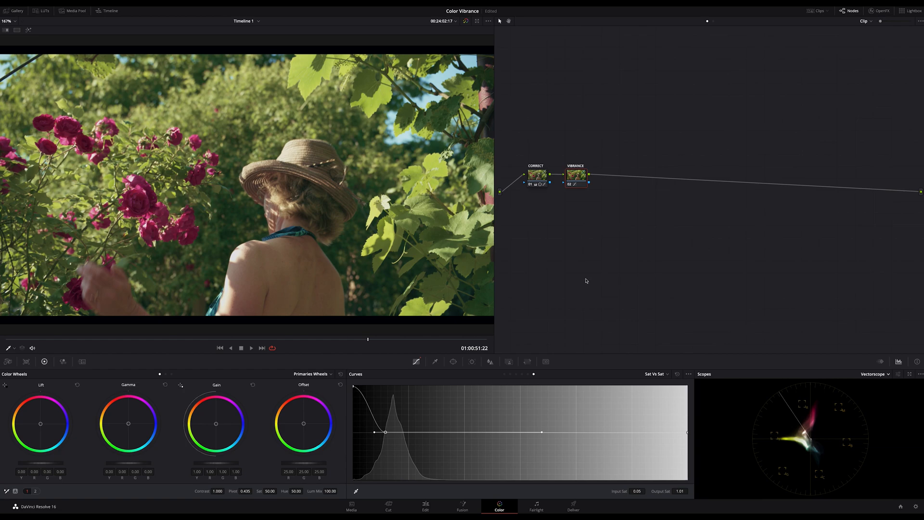
left_click(576, 175)
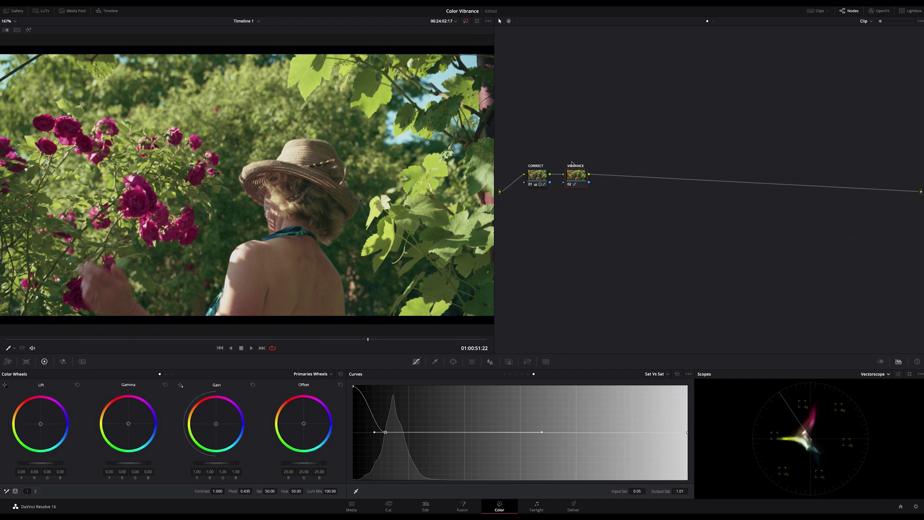
mouse_move(626, 245)
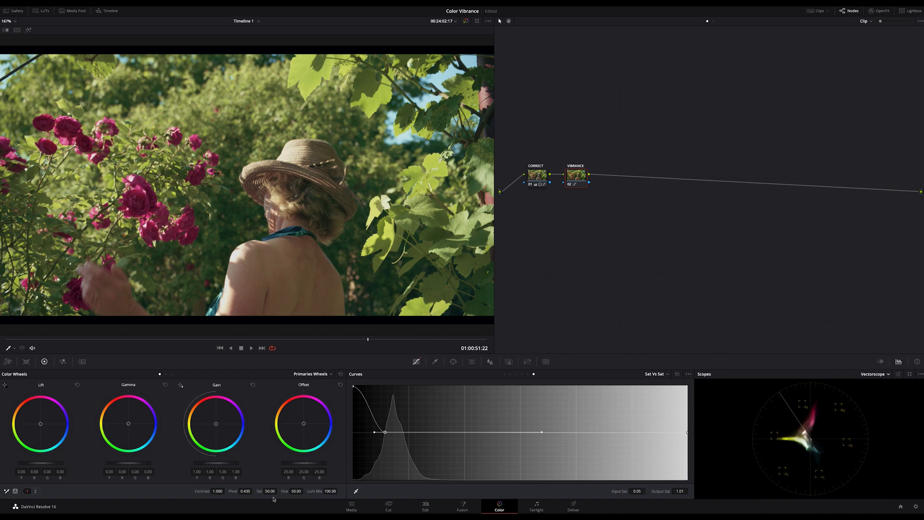
mouse_move(646, 303)
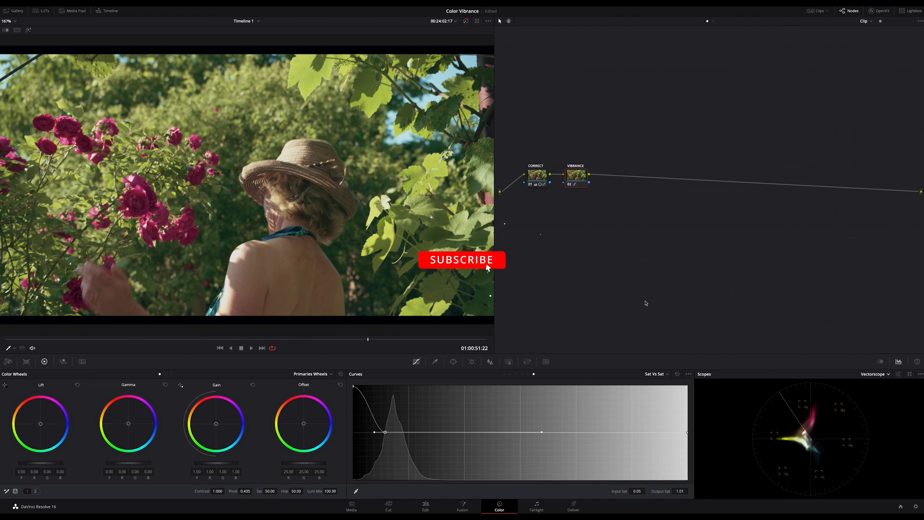
left_click(462, 260)
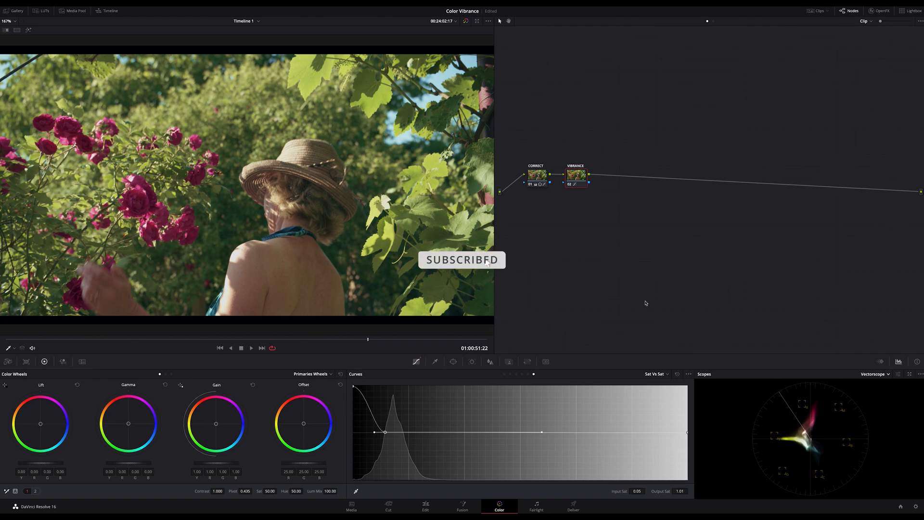